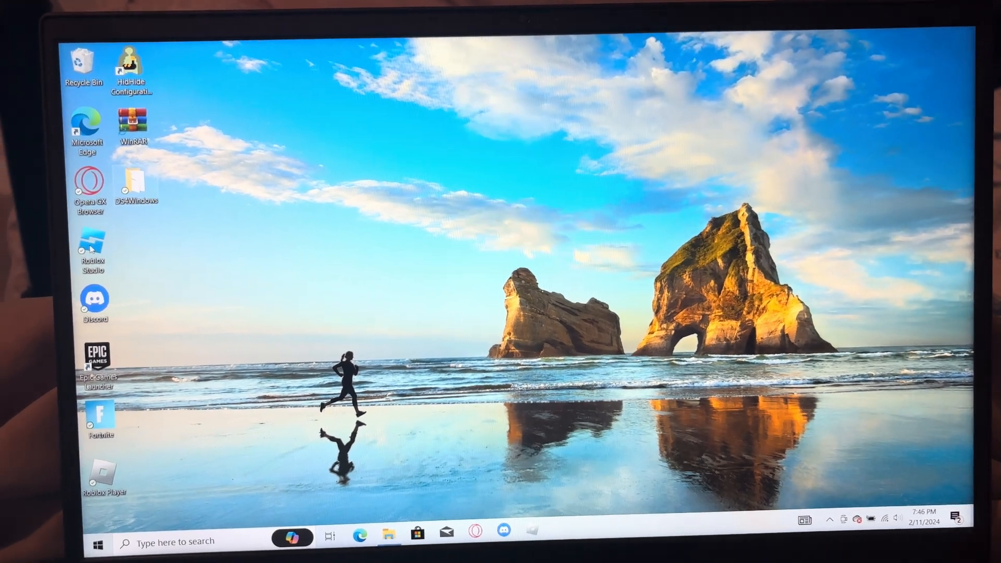
mouse_move(112, 157)
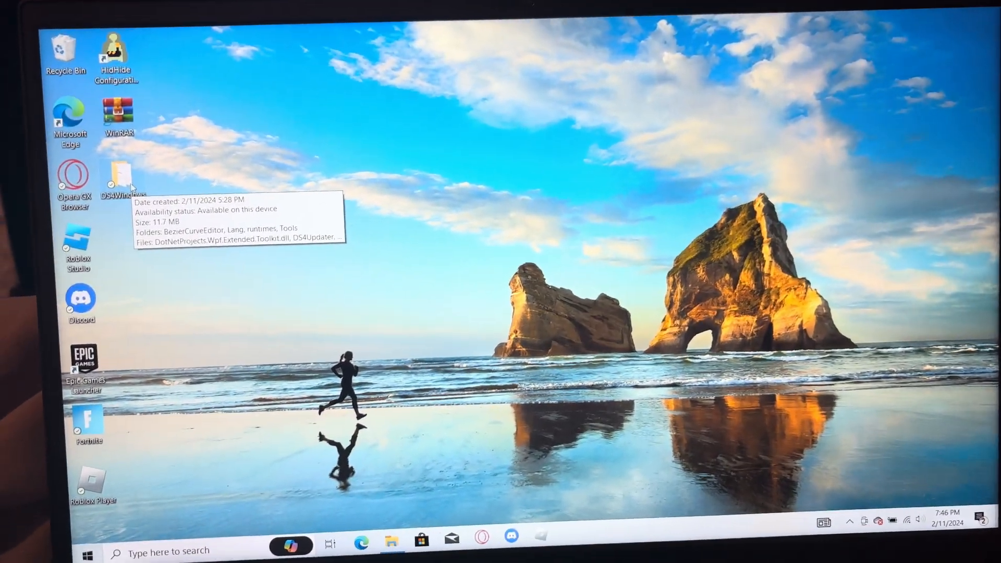
- Launch DS4Windows and create a new Gamepad-preset profile with DualShock 4 as output controller
double_click(116, 175)
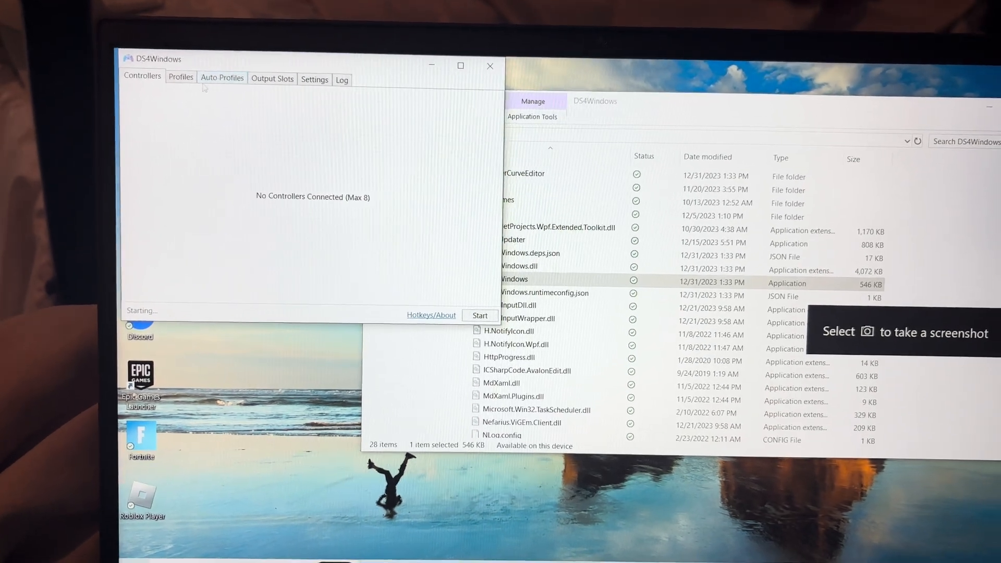
click(181, 78)
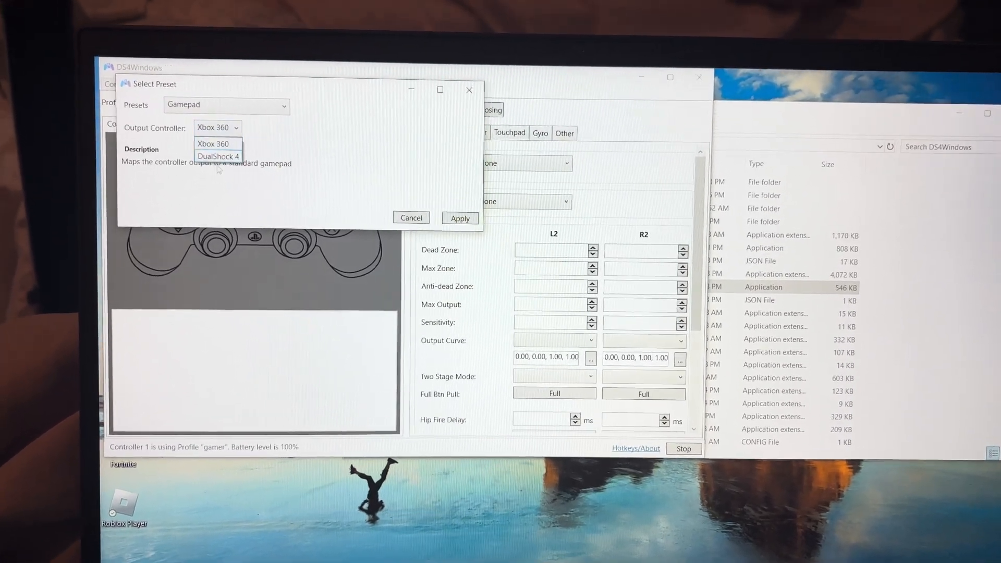
click(219, 156)
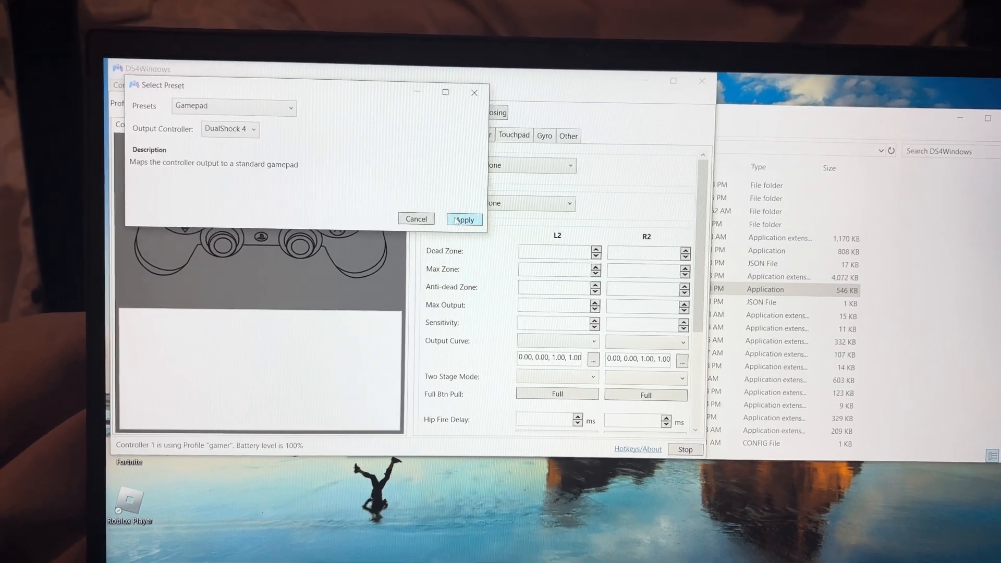
click(464, 219)
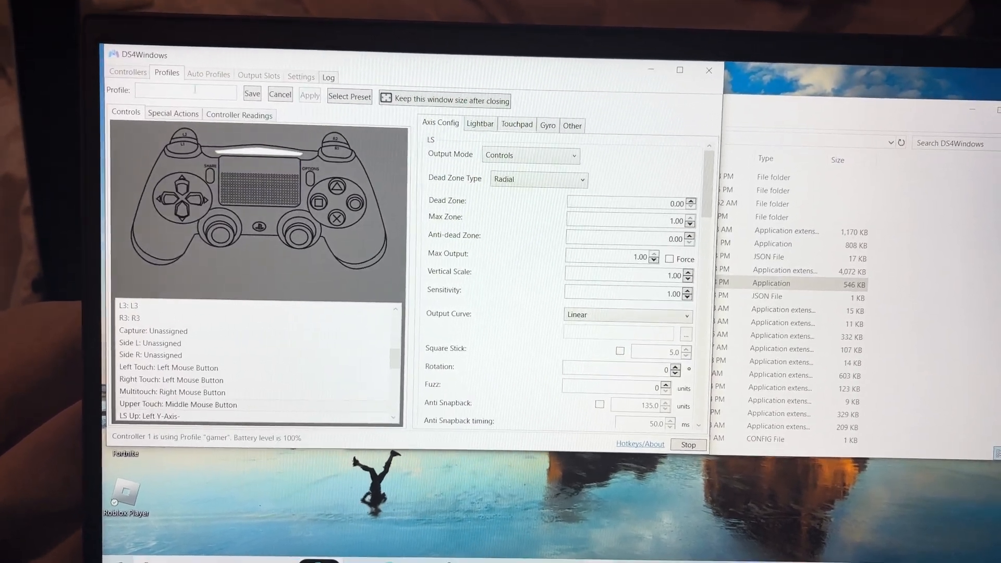
- Name the profile 'vhjhv' and map Left, Right, Upper and Multitouch zones to Dpad Down
text(vhjhv)
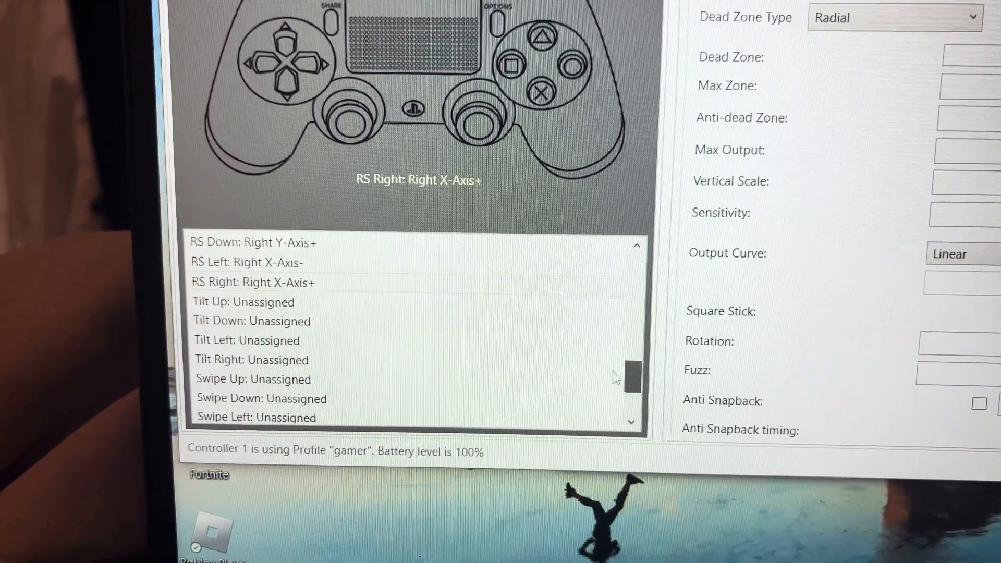
scroll(down, 3)
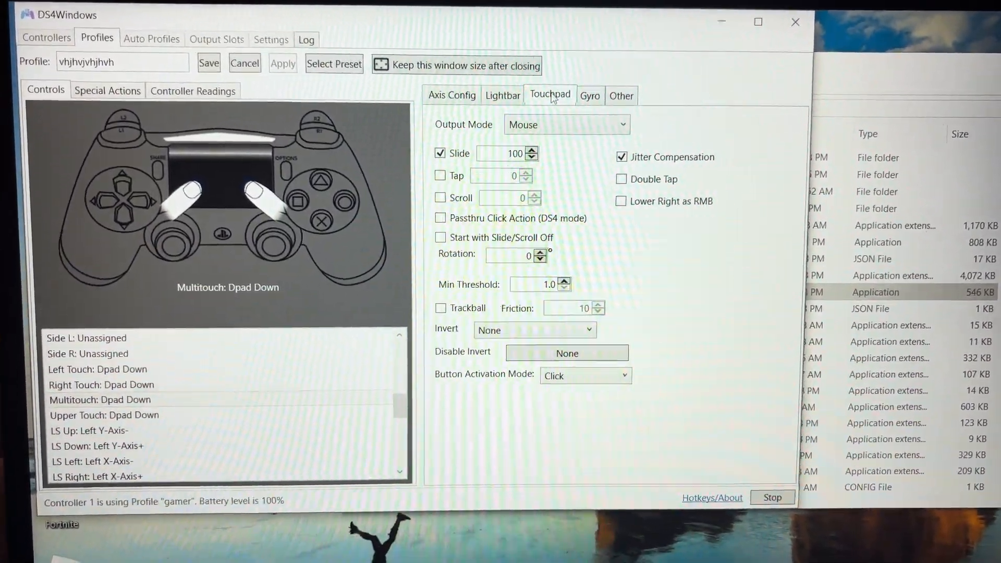
- Set the touchpad Output Mode and make vhjhvjhvjhvh the connected controller's selected profile
click(567, 124)
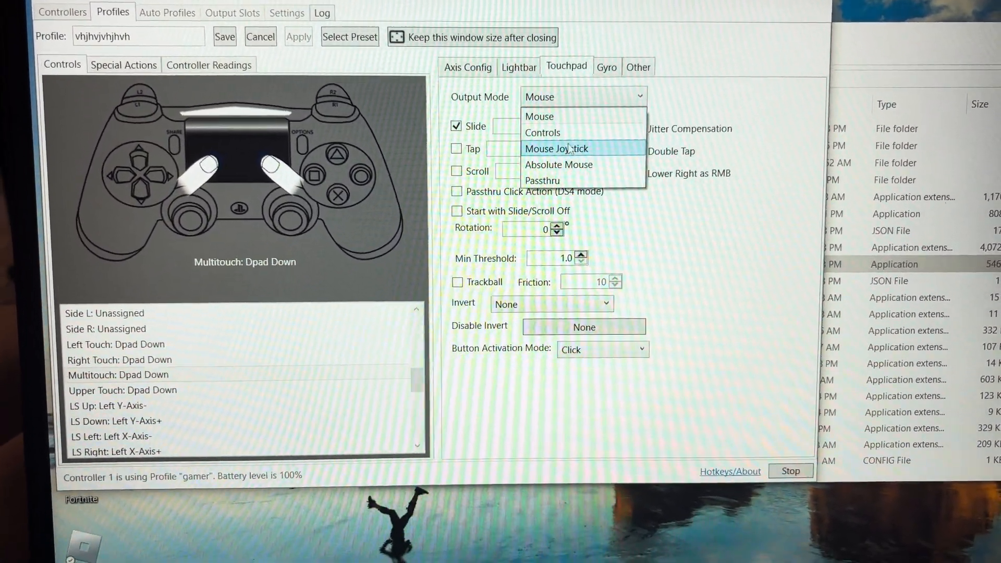
click(542, 133)
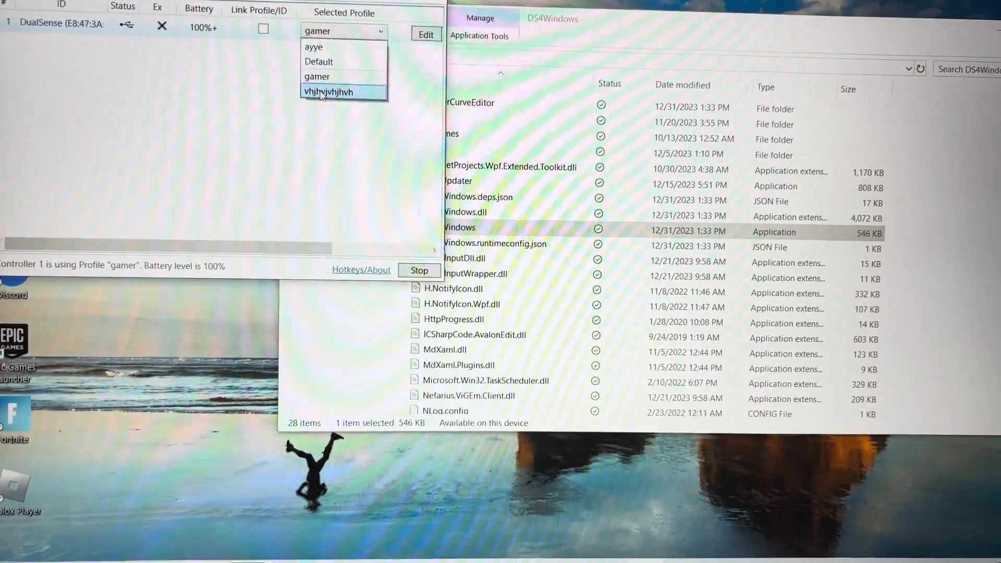
click(325, 92)
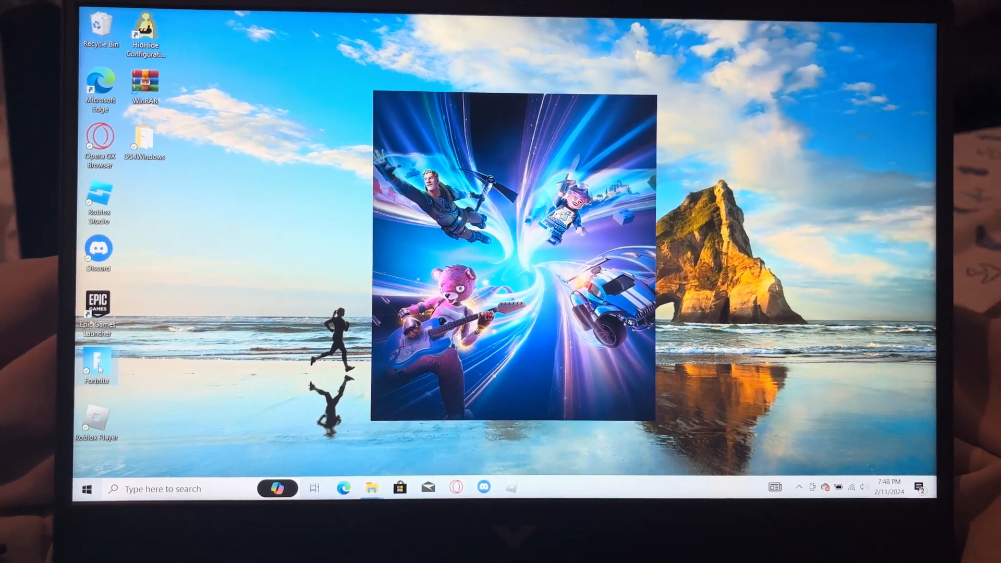
- Launch Fortnite from its desktop shortcut to reach the controller mapping editor
double_click(96, 365)
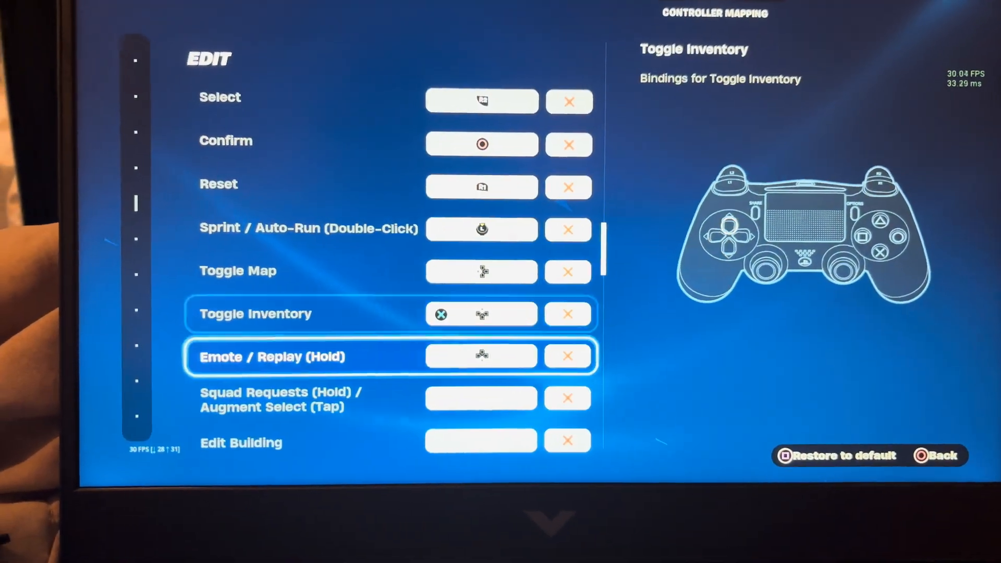
scroll(down, 3)
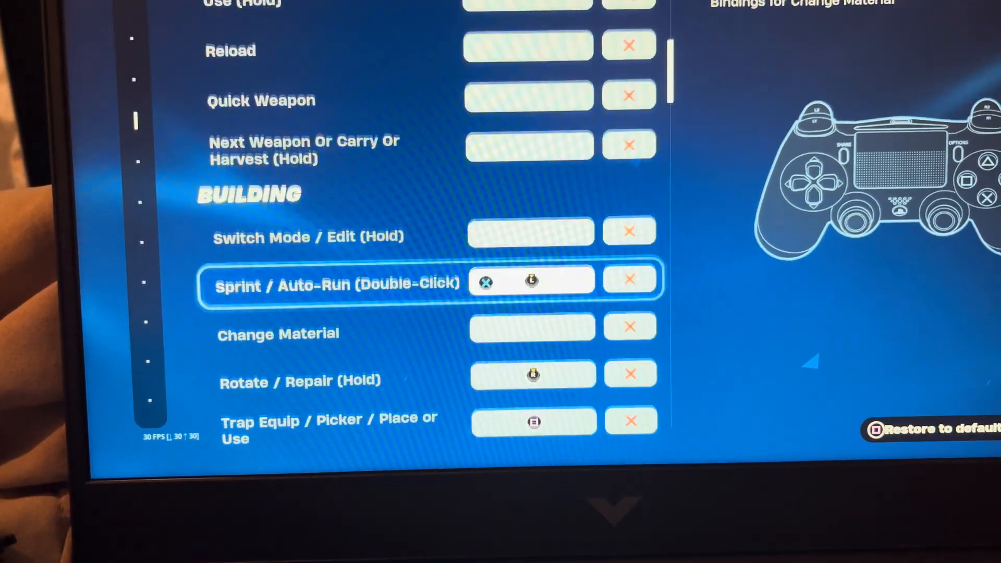
scroll(down, 3)
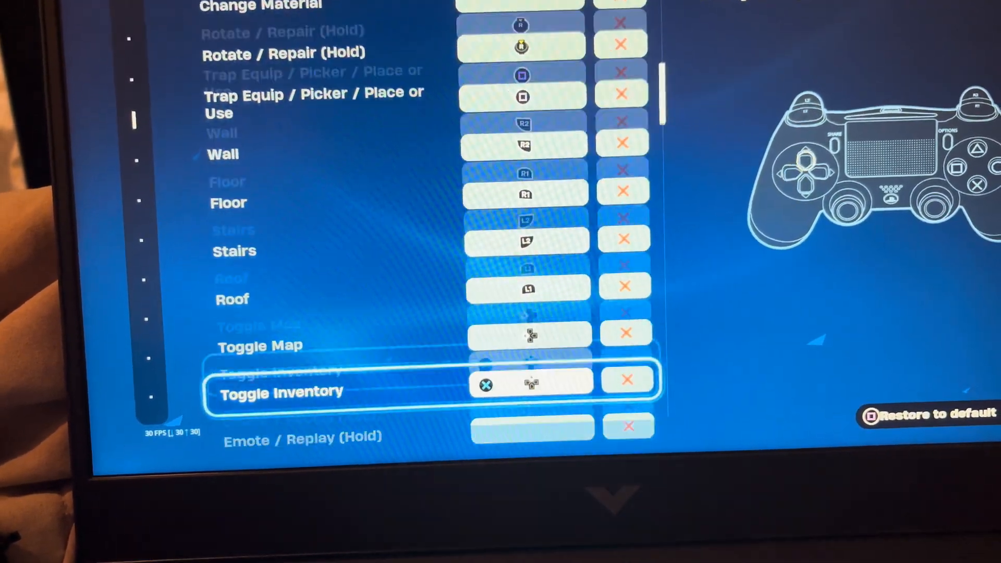